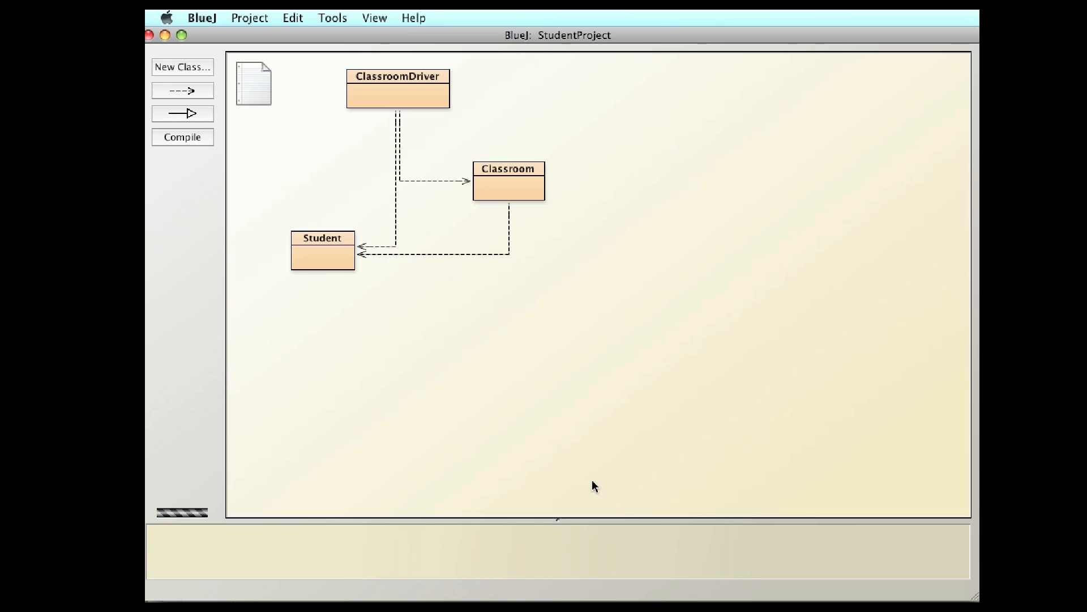
mouse_move(310, 264)
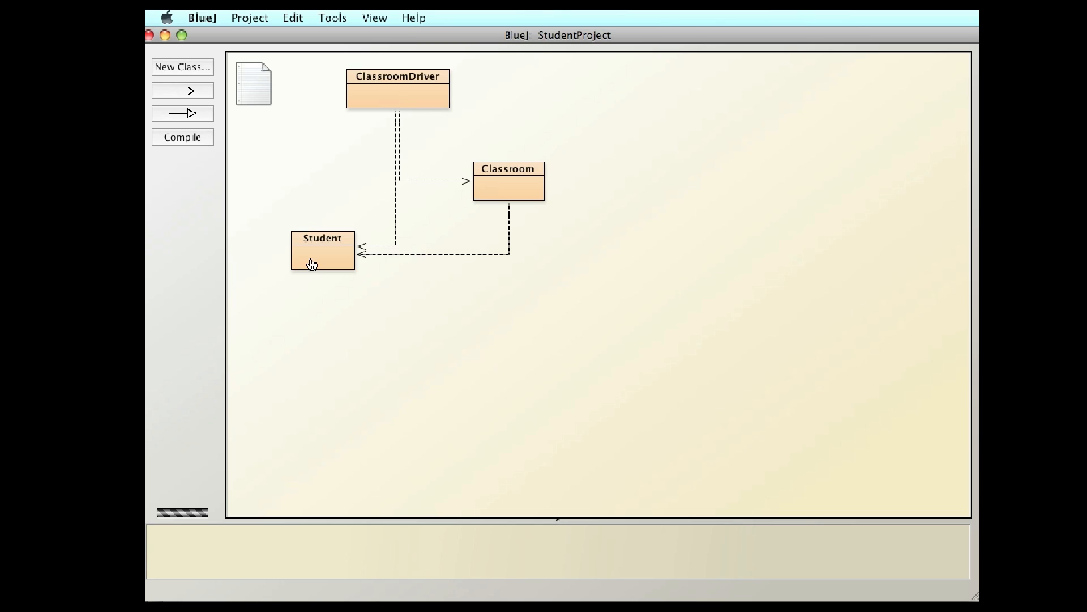
View the Student class source, then bring up Classroom's source with its empty toString
double_click(321, 255)
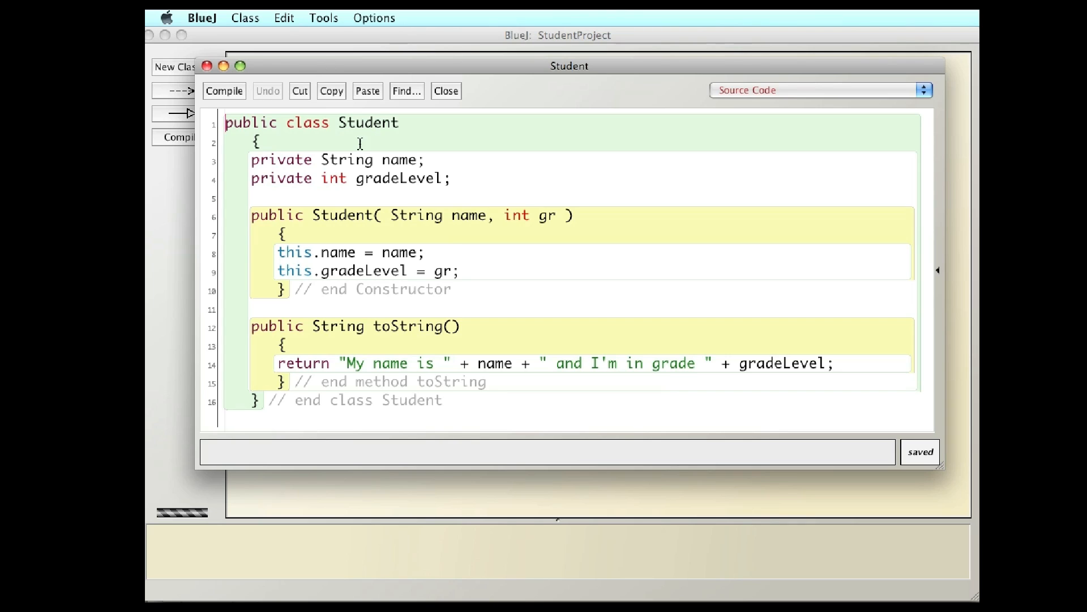
mouse_move(336, 144)
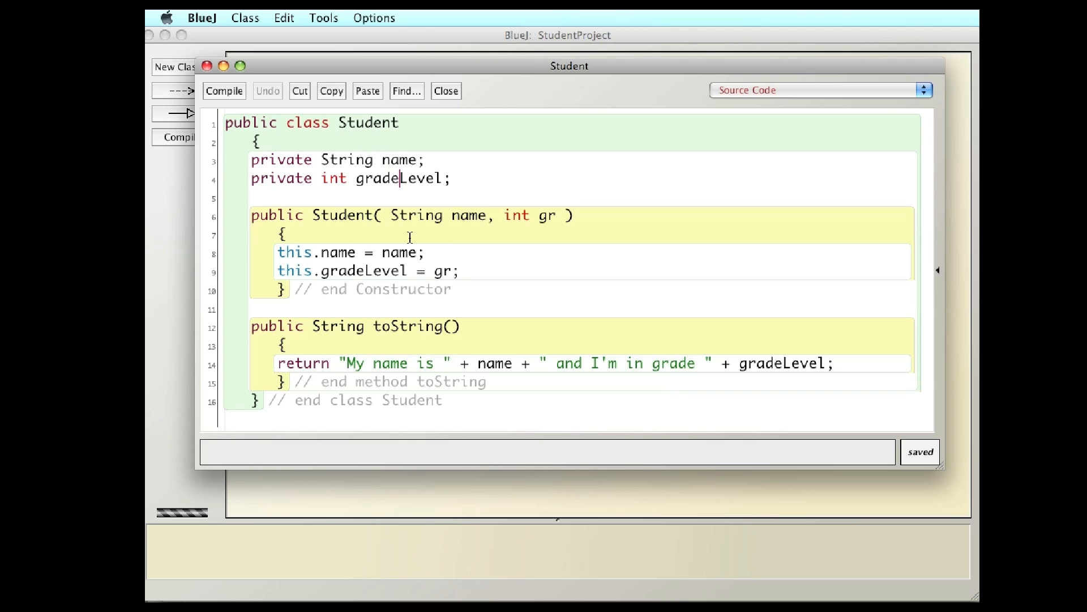
mouse_move(421, 227)
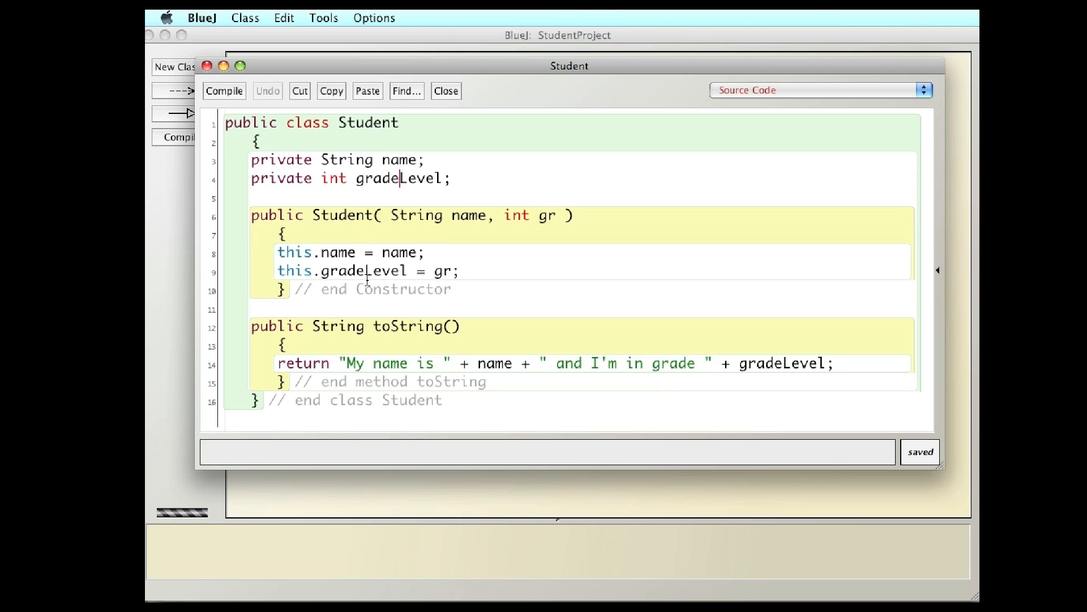
mouse_move(338, 344)
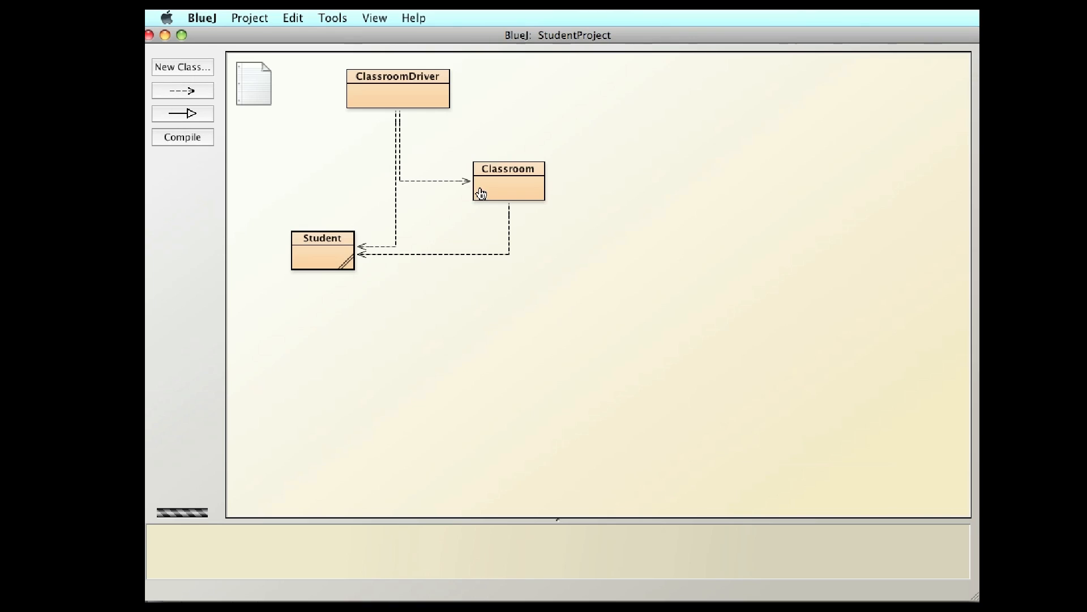
double_click(507, 181)
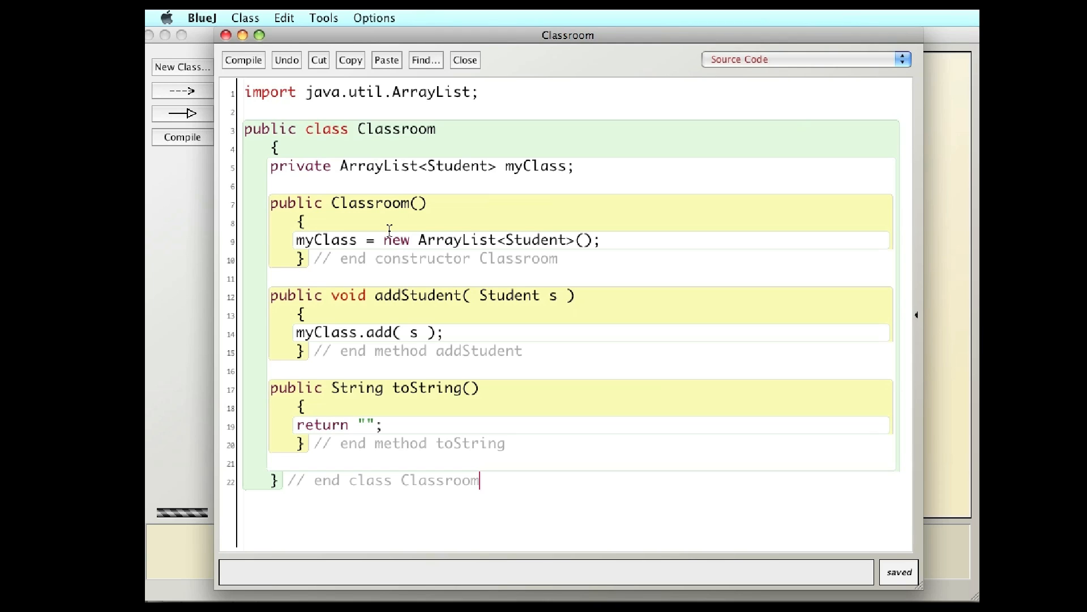
mouse_move(429, 241)
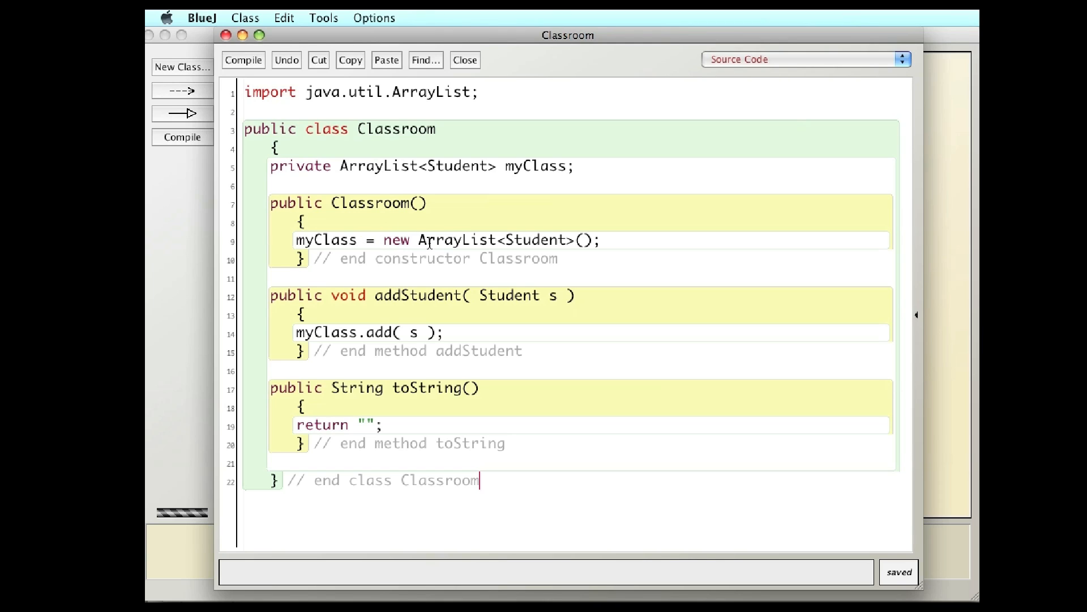
mouse_move(380, 360)
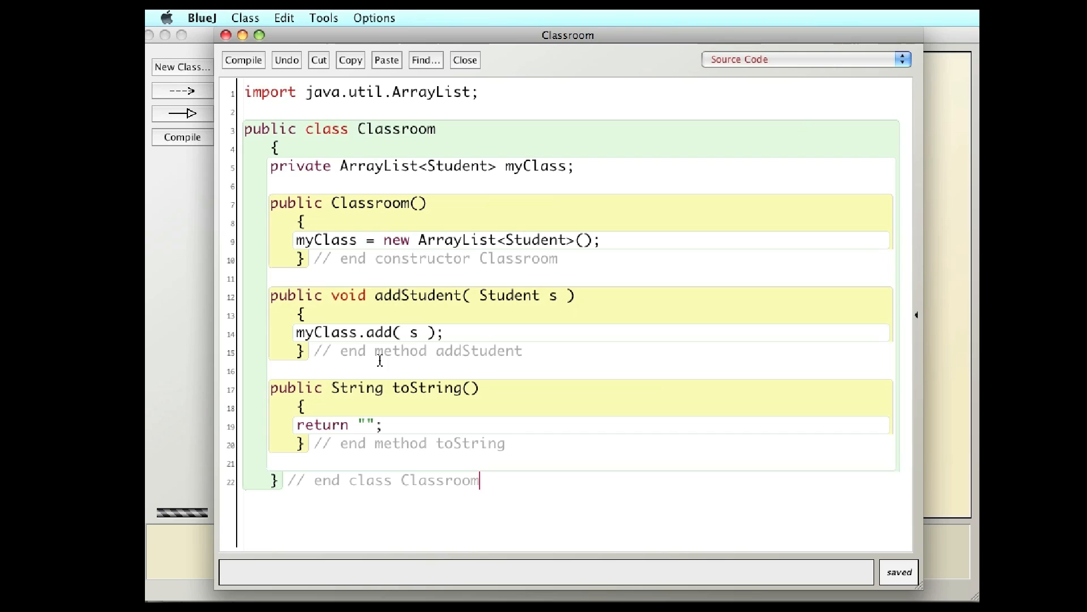
mouse_move(372, 432)
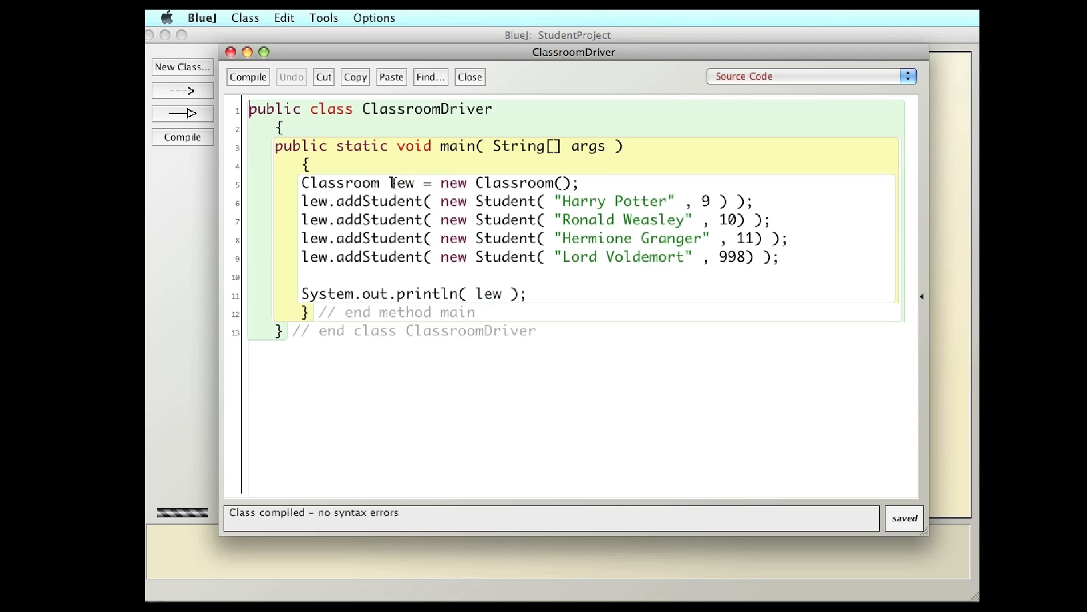
In ClassroomDriver, start adding .toString() after lew in the println, then remove it again
double_click(483, 294)
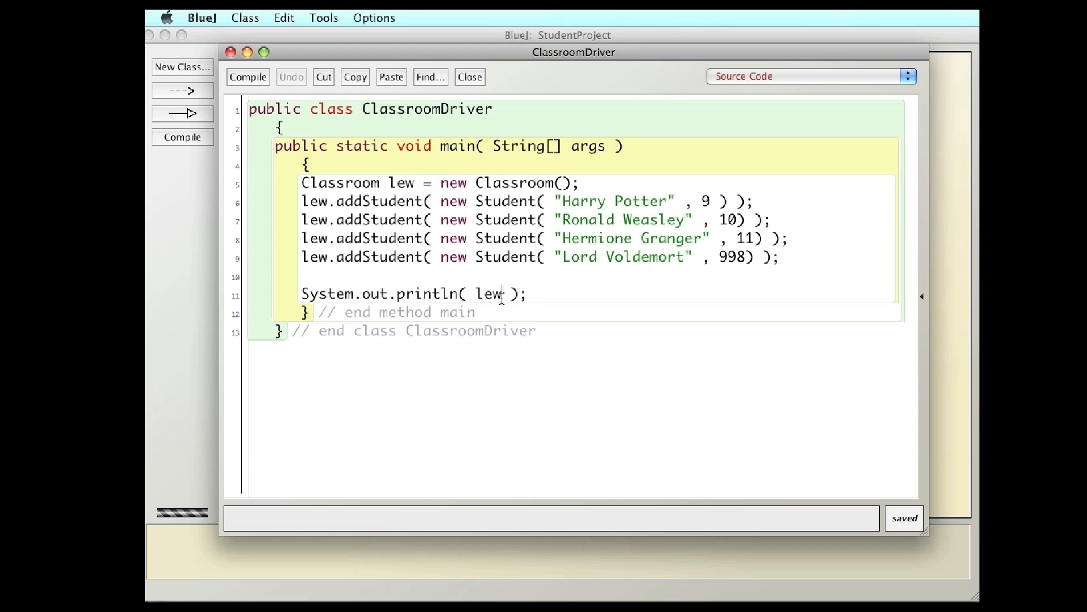
type(".toString(")
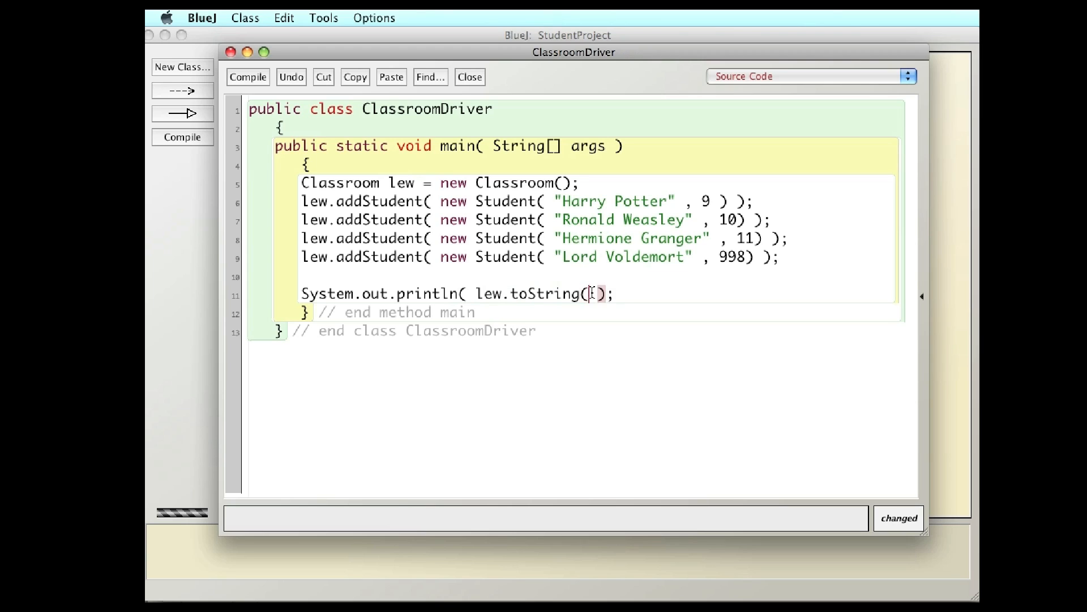
key("Backspace")
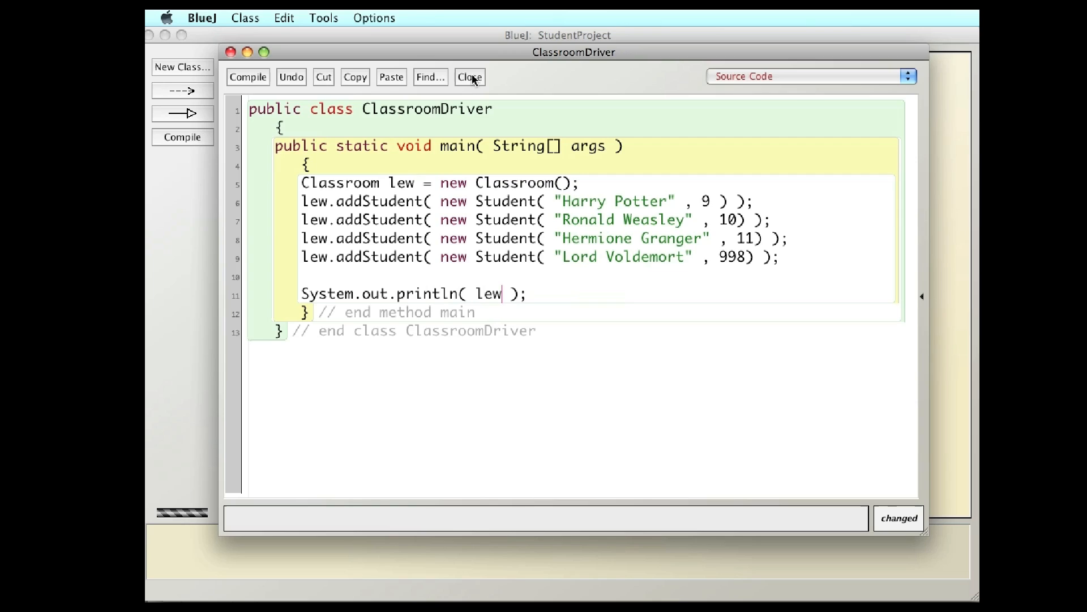
In Classroom's toString, comment out the empty return and declare String temp
left_click(469, 77)
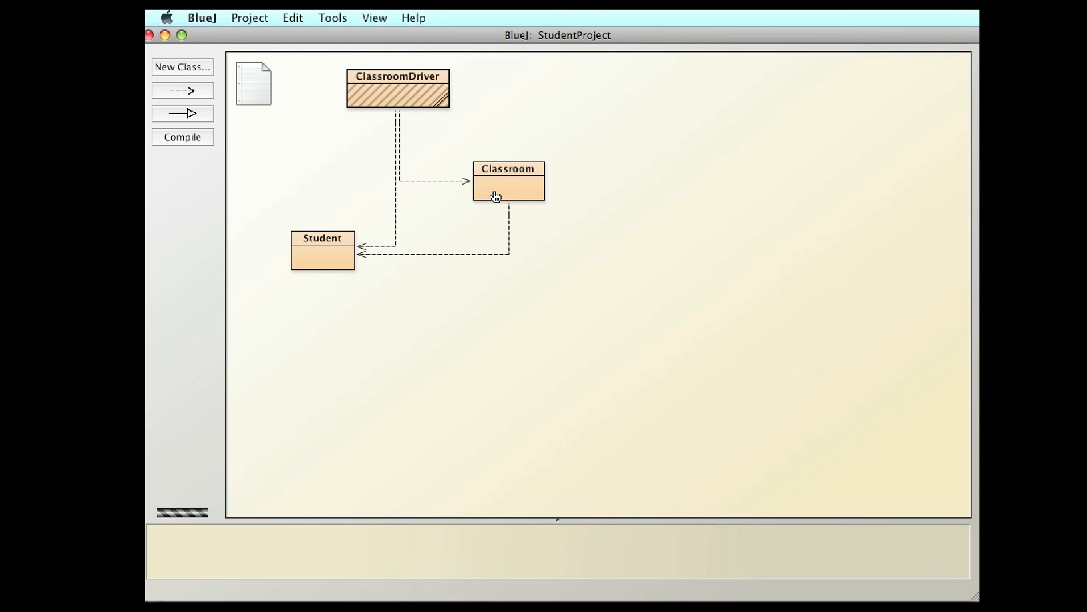
double_click(508, 181)
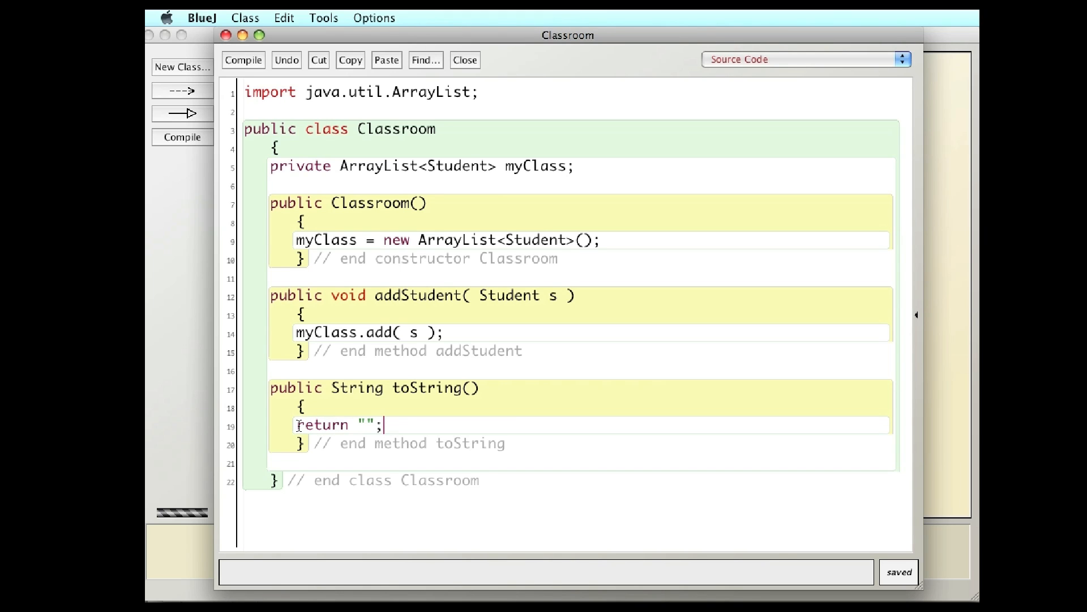
type("//")
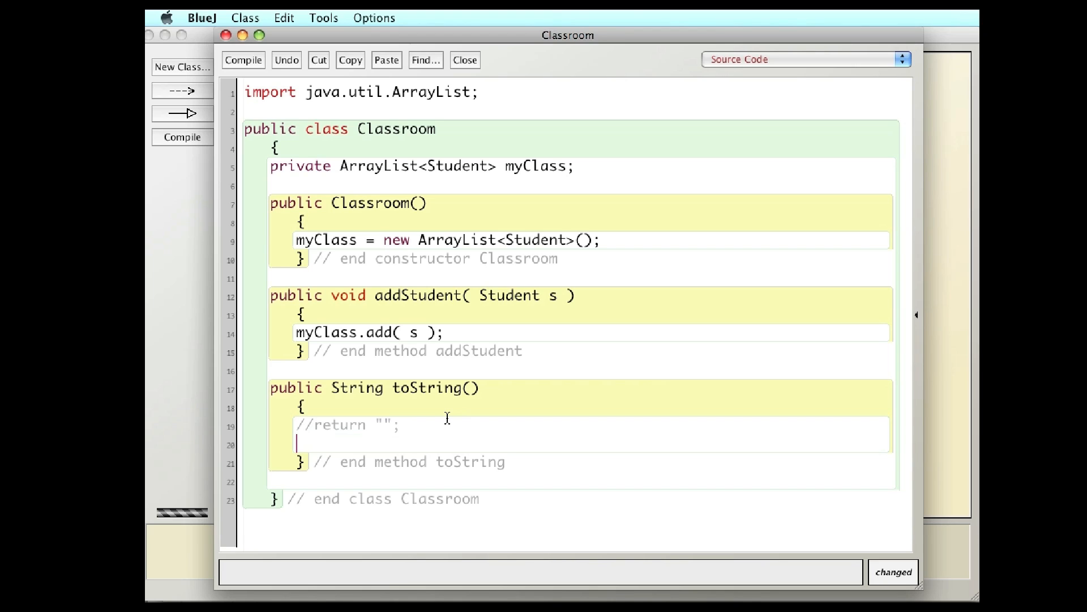
type("St")
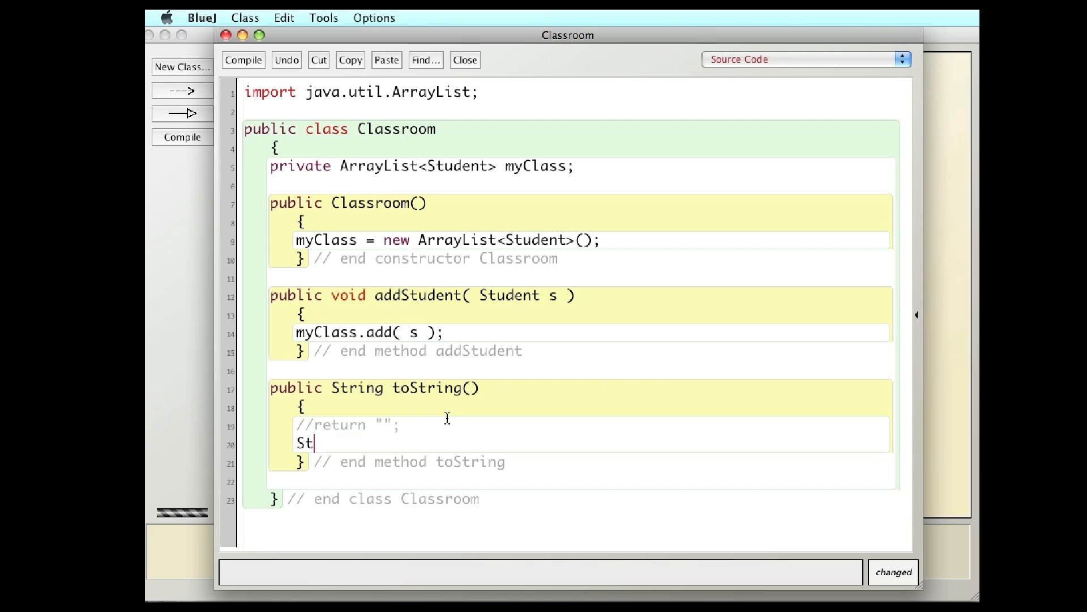
type("ring temp = new String();")
type("for")
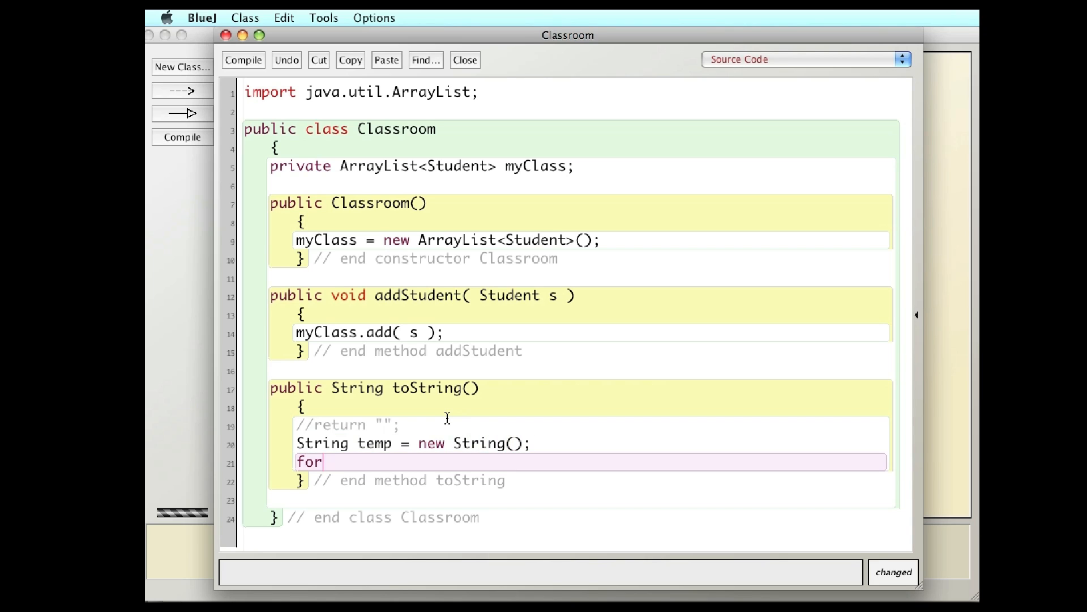
Write the for-each header (Student s : myClass) with an // end for comment on its closing brace
type("(")
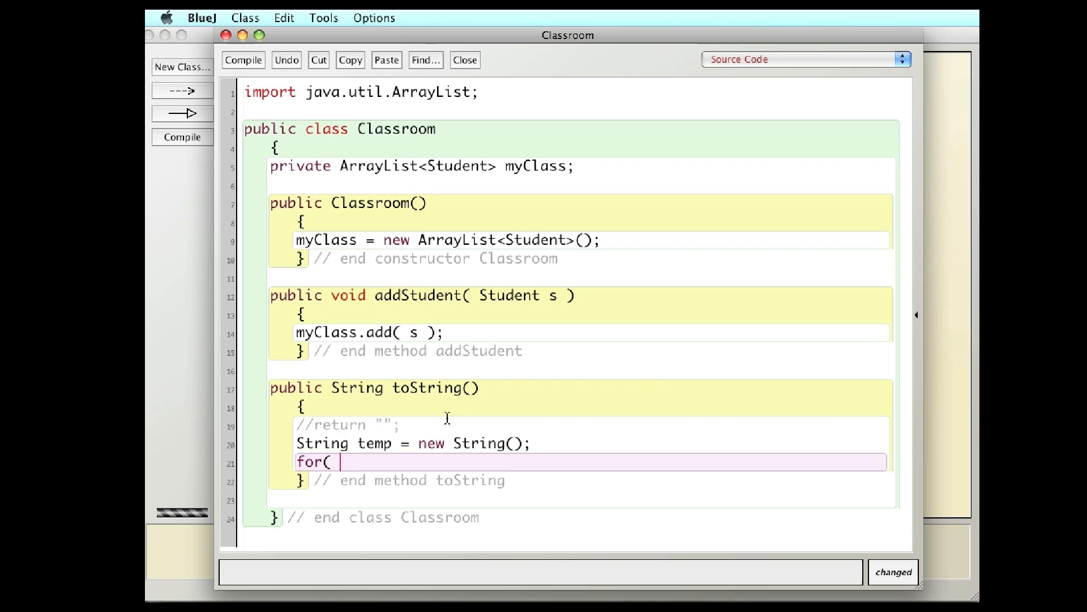
type("Student")
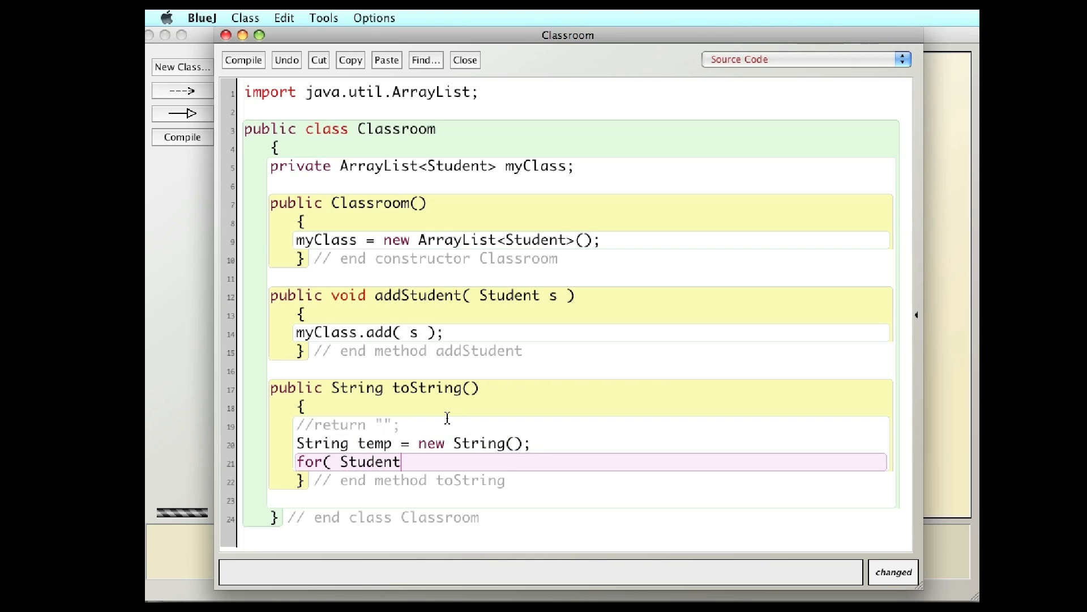
type("s \"")
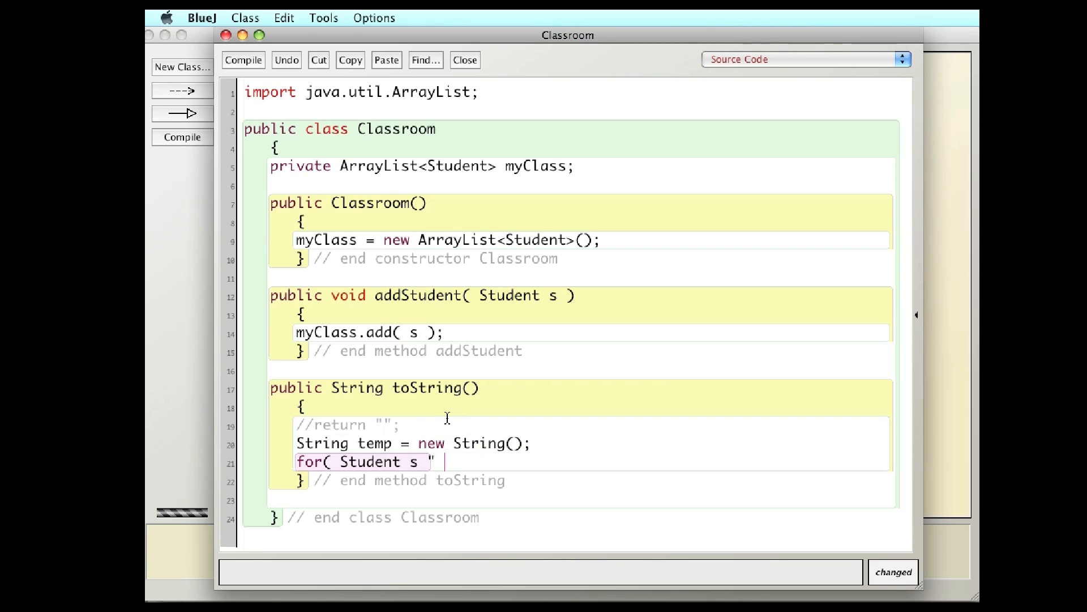
type(":")
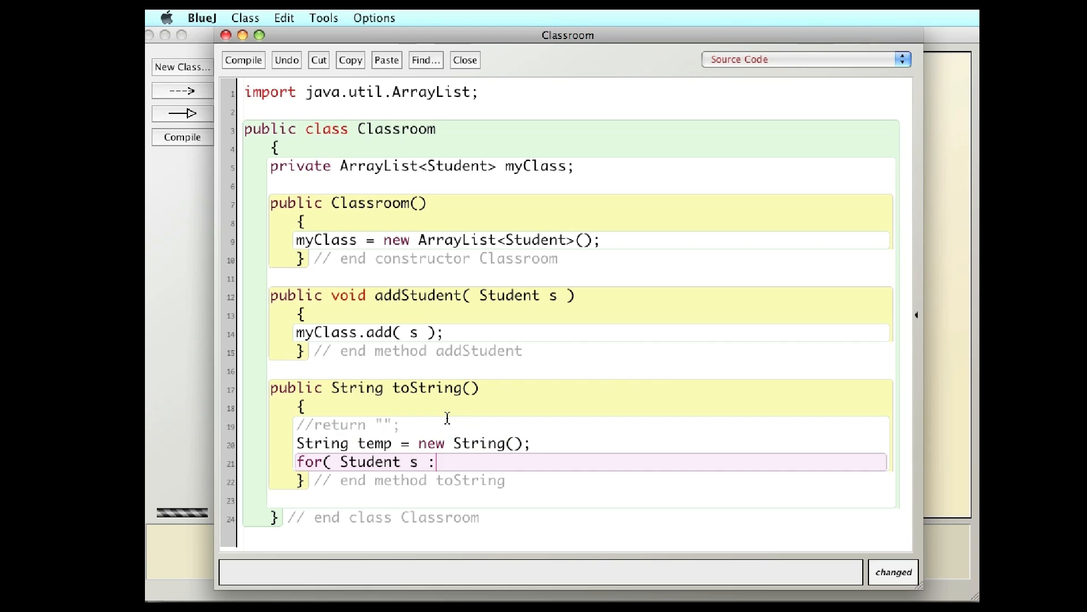
type("myCl")
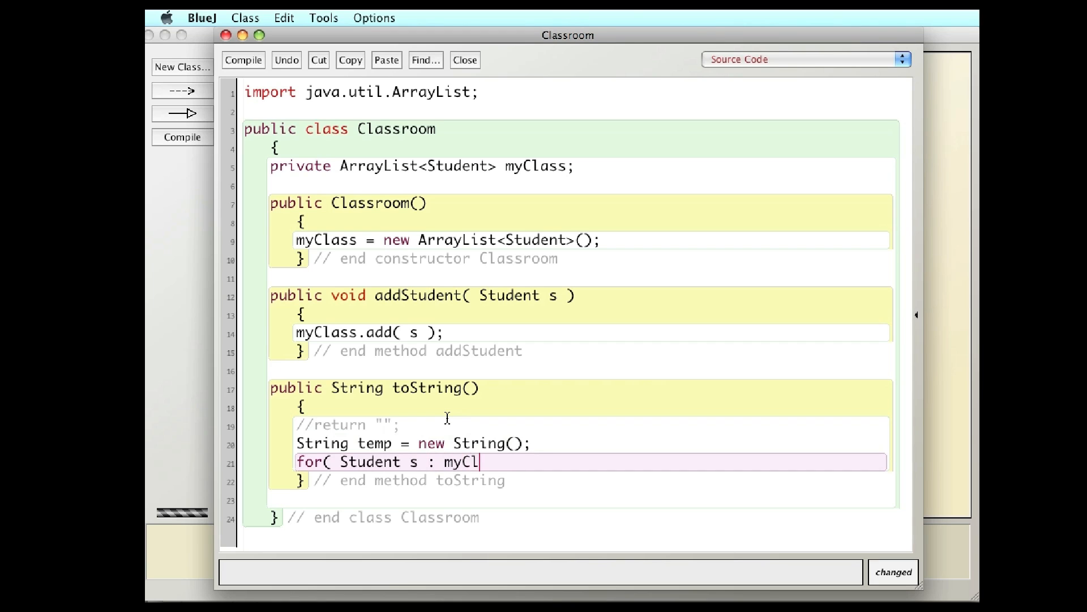
type("ass )")
type("}")
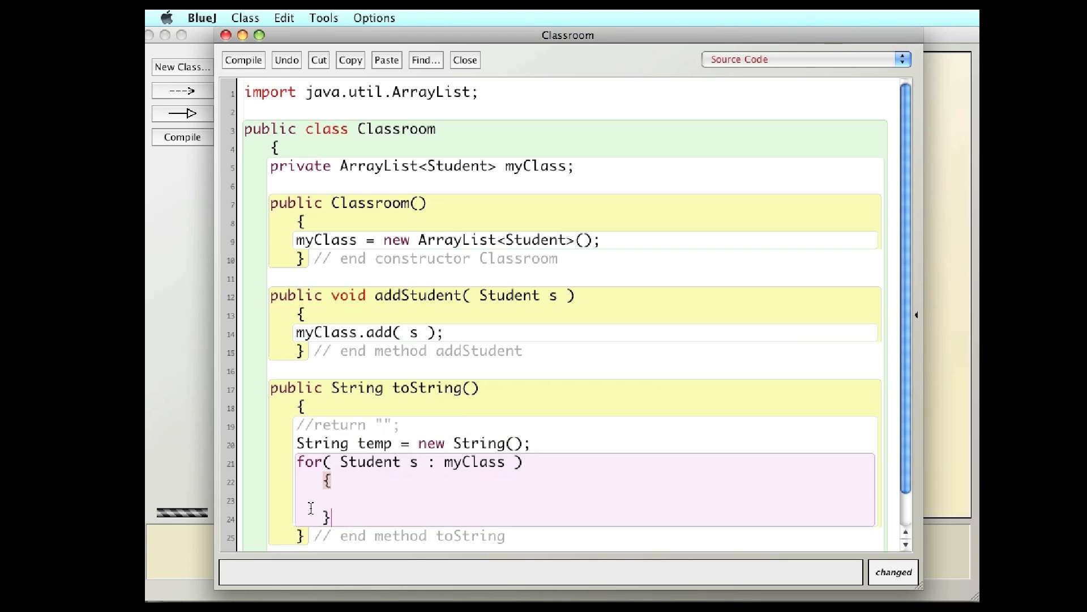
type("// end for")
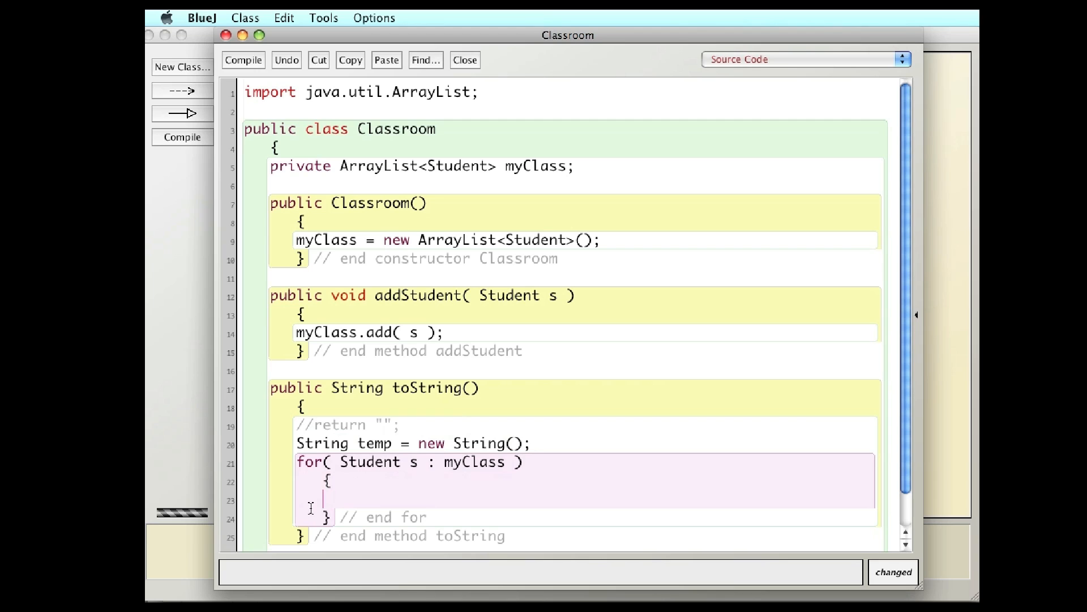
Inside the loop, write temp += s.toString() + "\n";
type("temp")
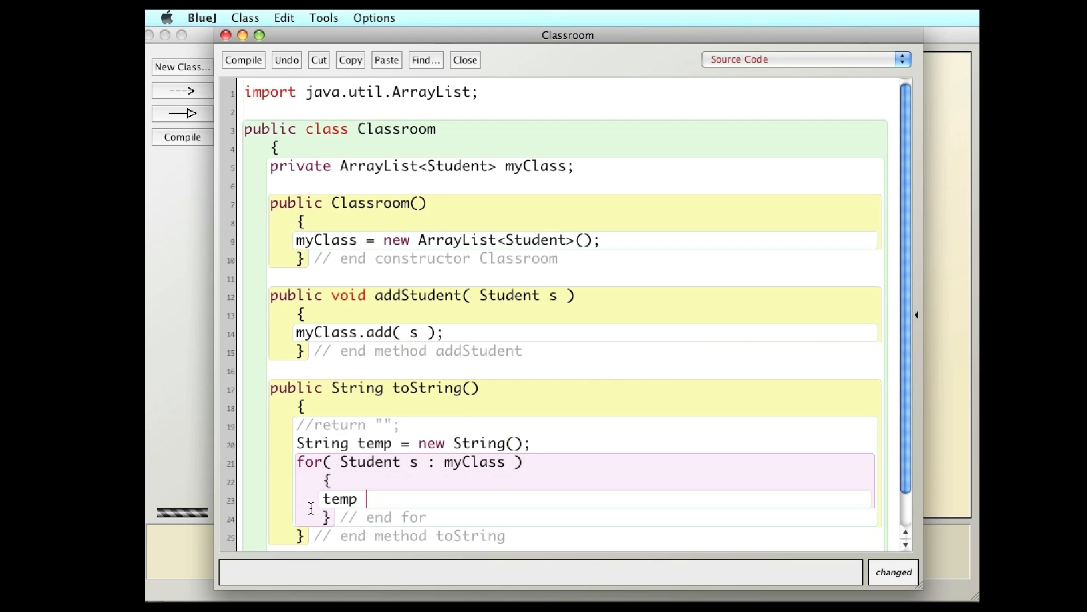
type("+=")
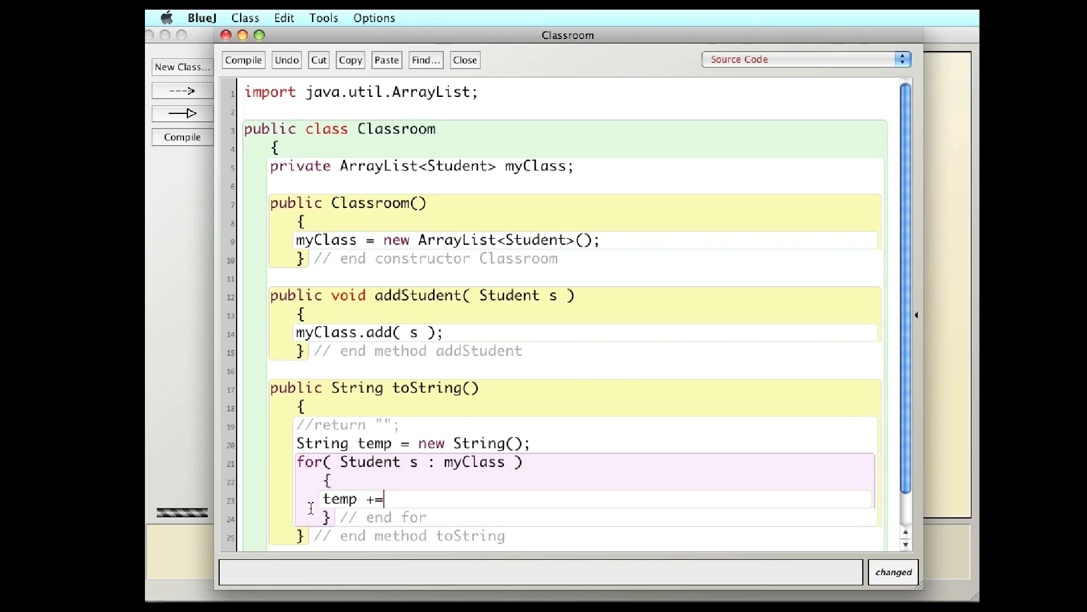
type("s")
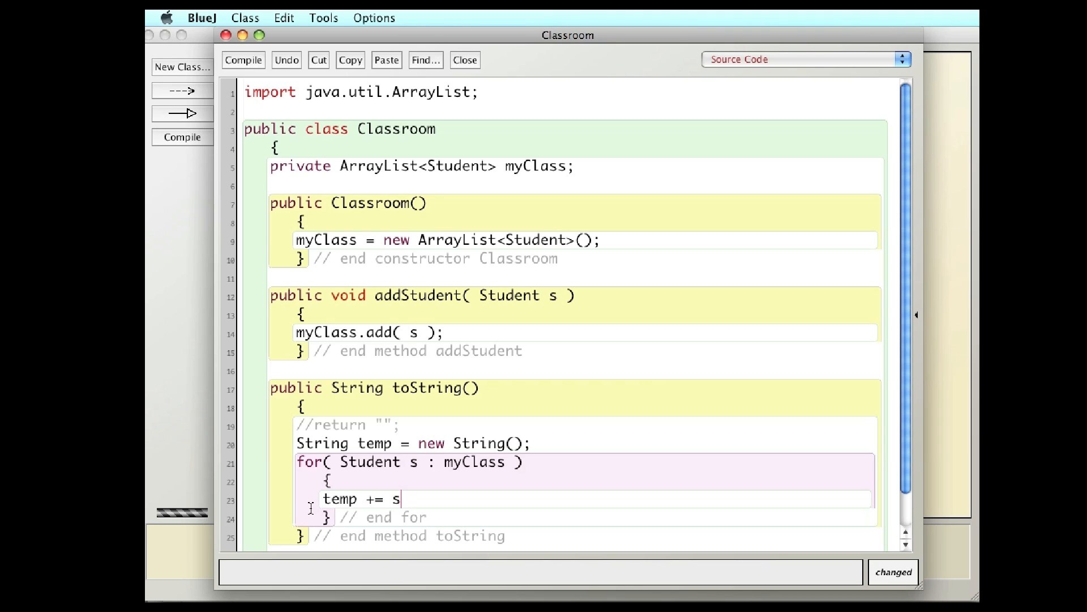
type(".toS")
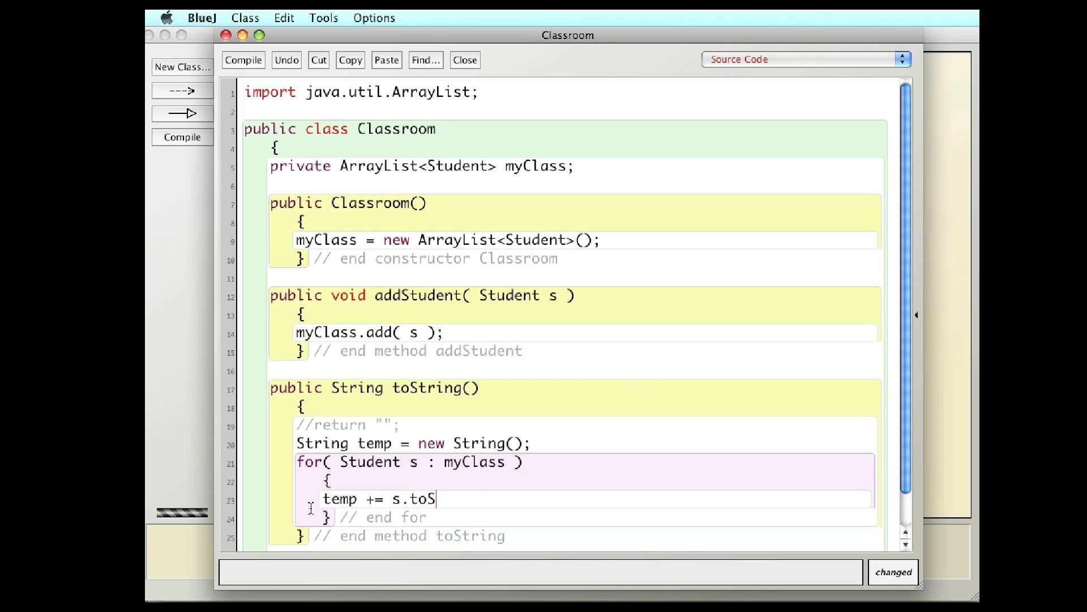
type("tring()")
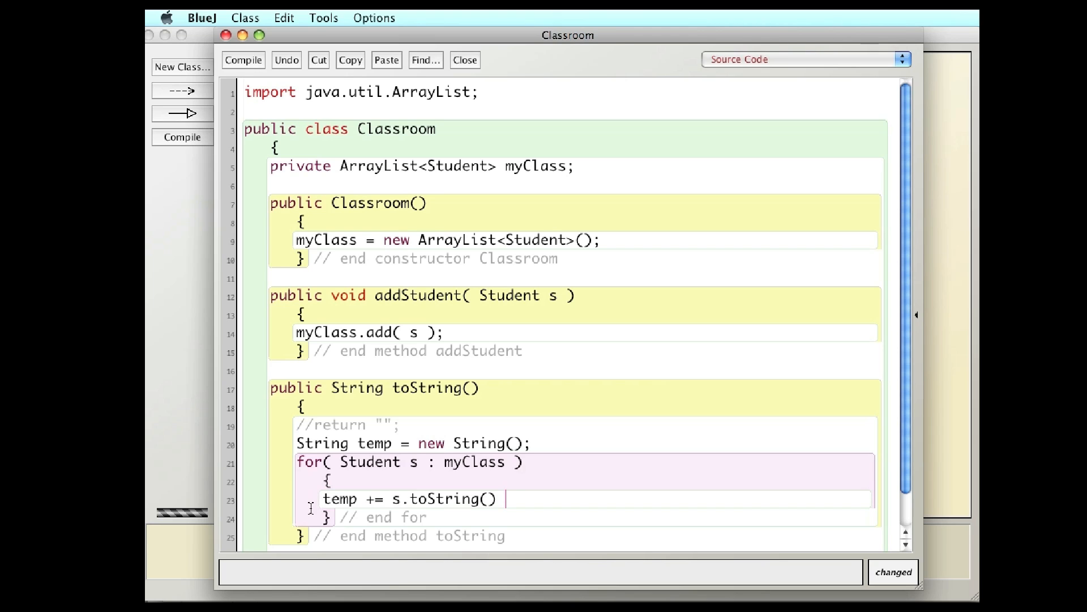
type("+")
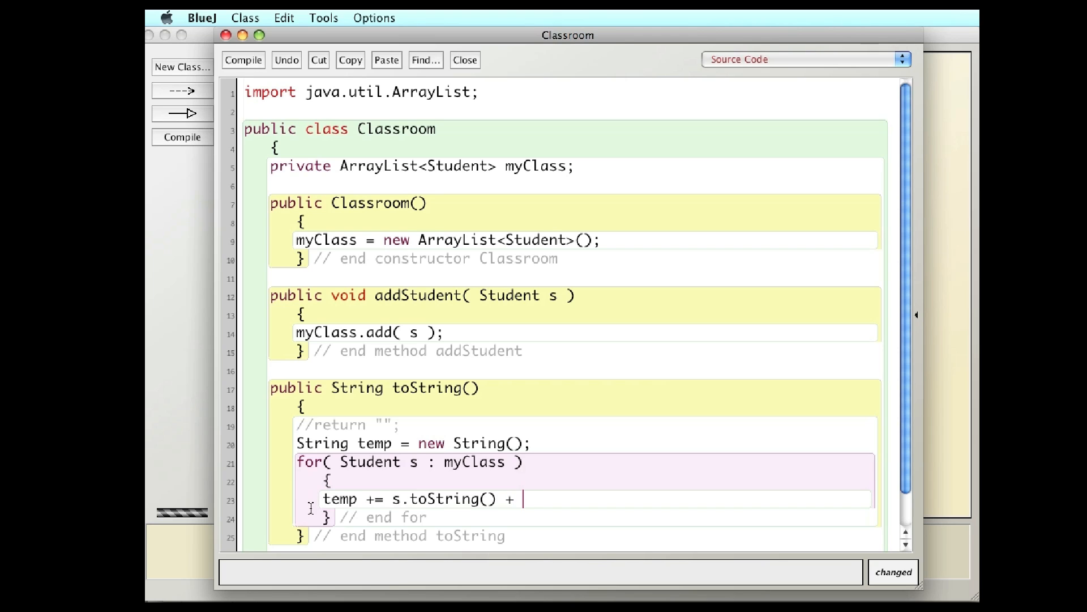
type("\"\\n")
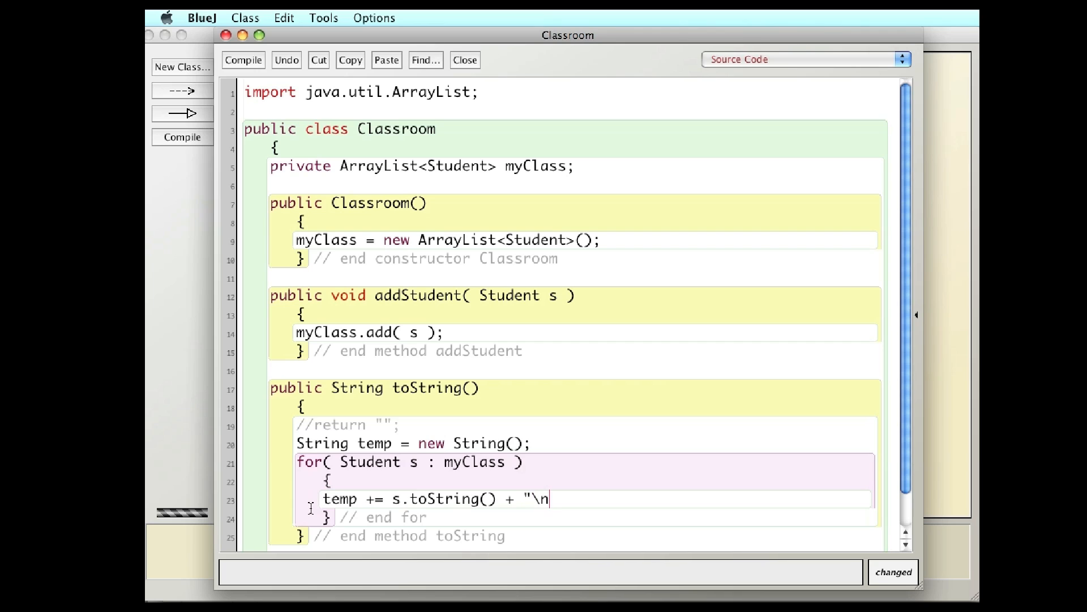
type(";")
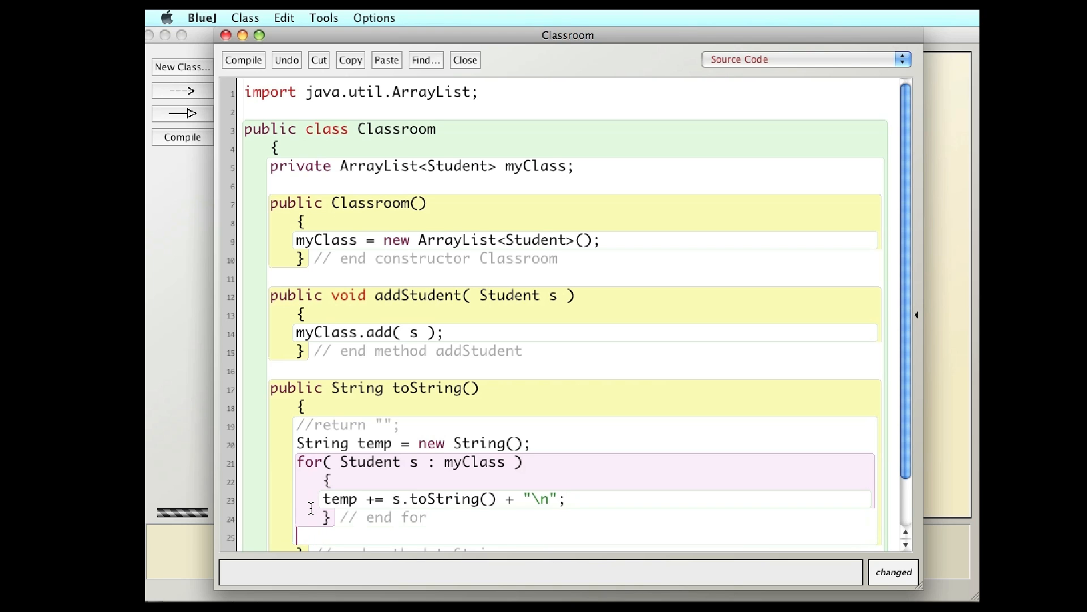
Add return temp; after the loop to finish toString
scroll("down", 3)
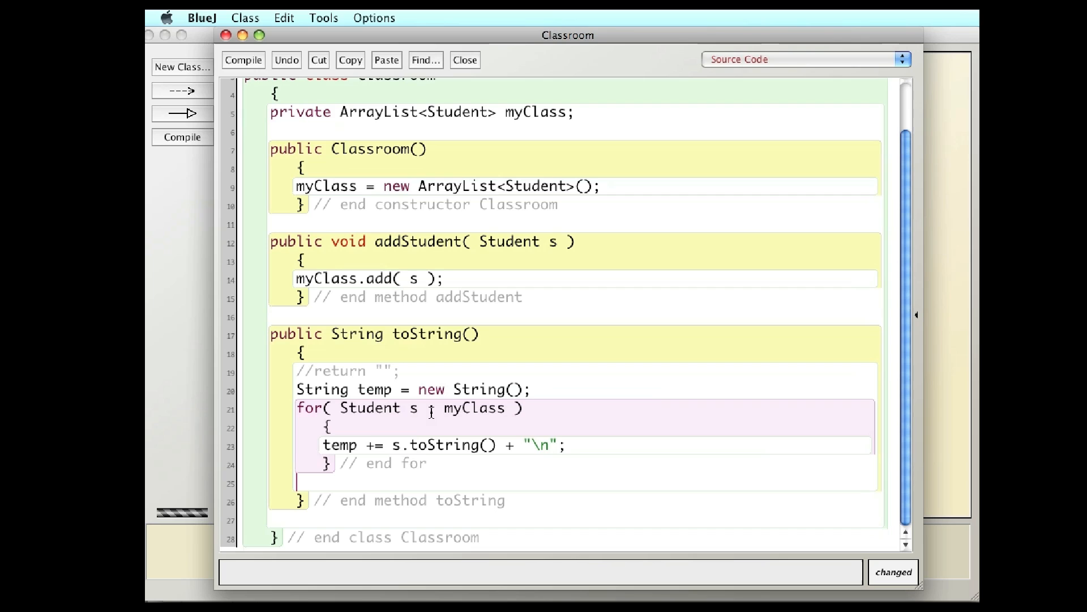
type("retur")
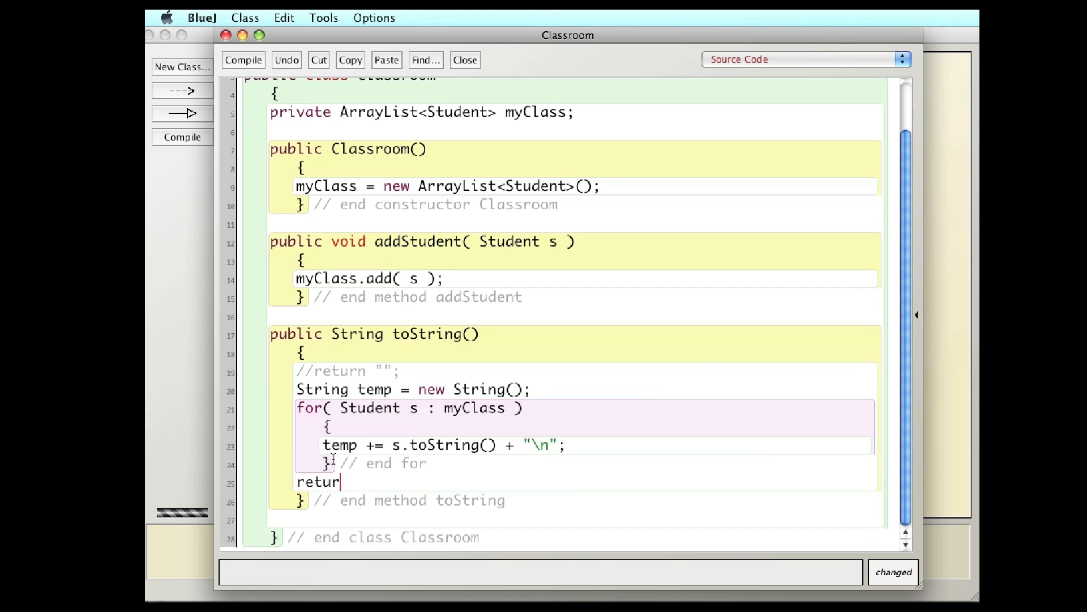
type("n temp;")
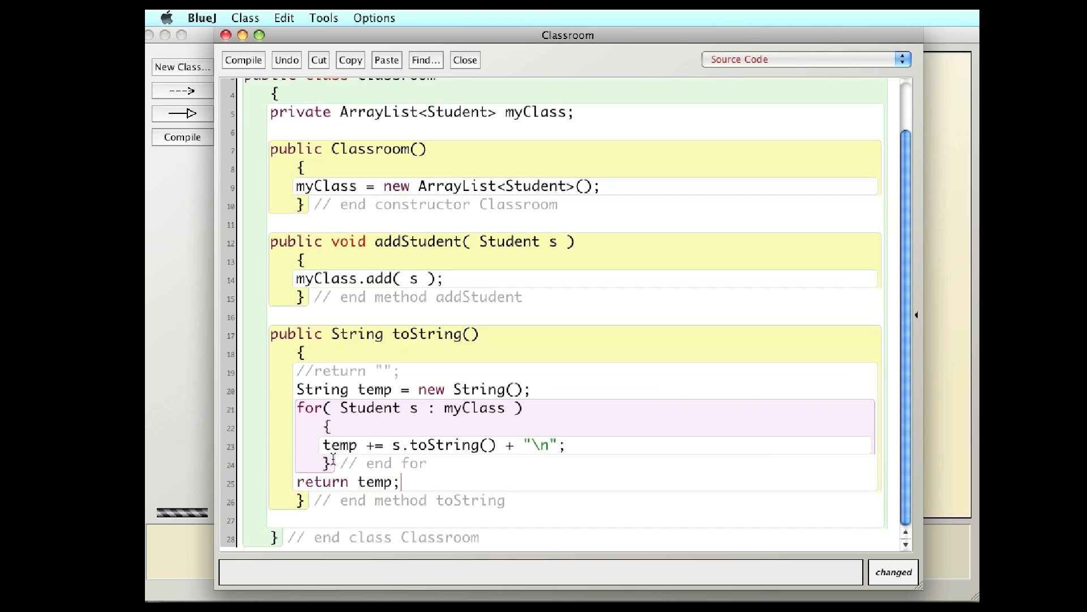
mouse_move(373, 448)
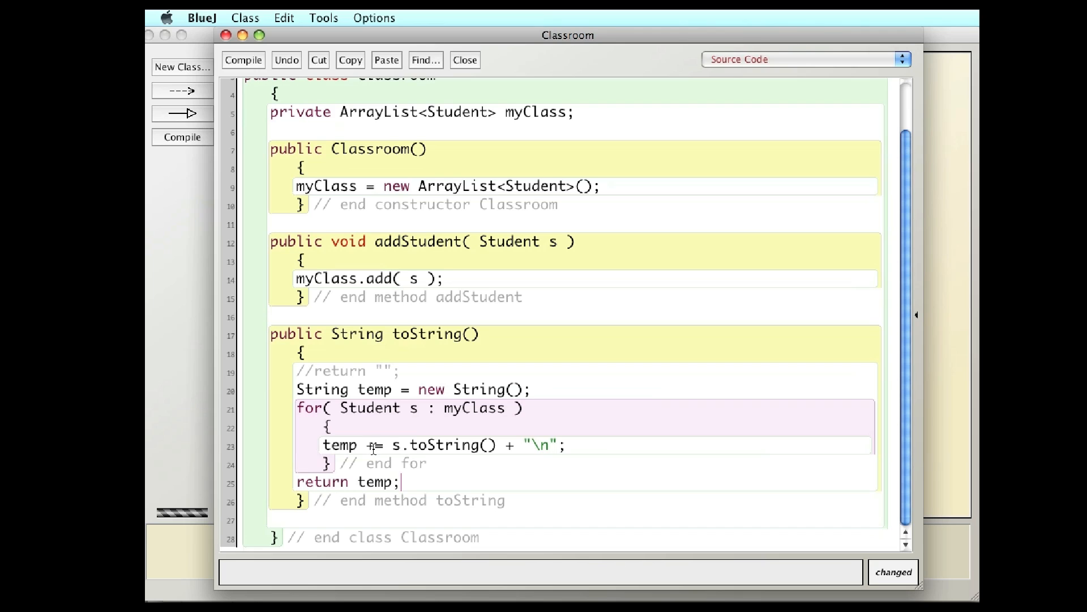
mouse_move(371, 448)
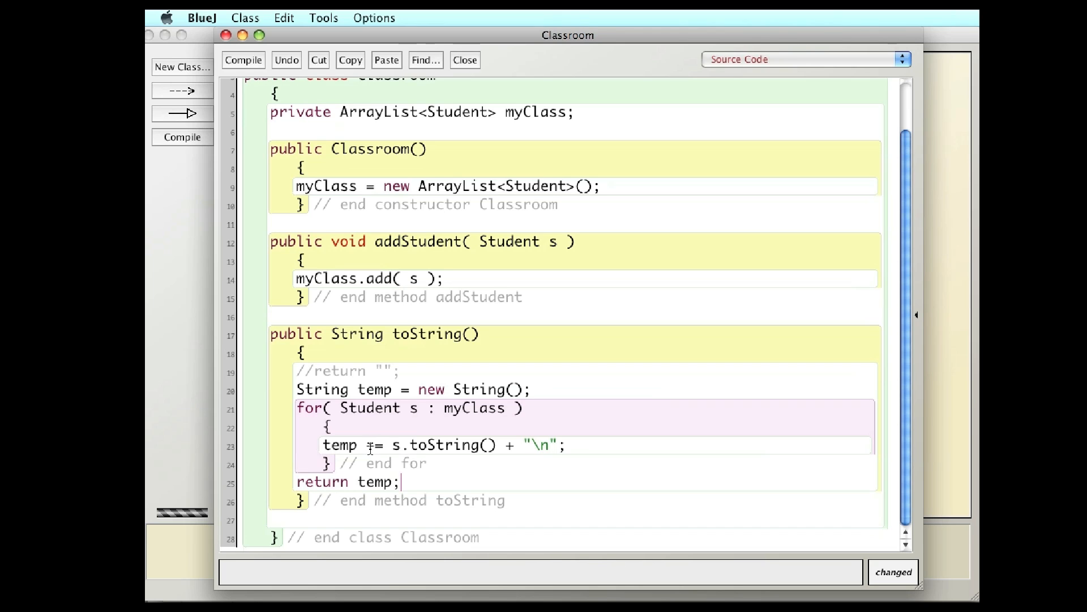
mouse_move(461, 455)
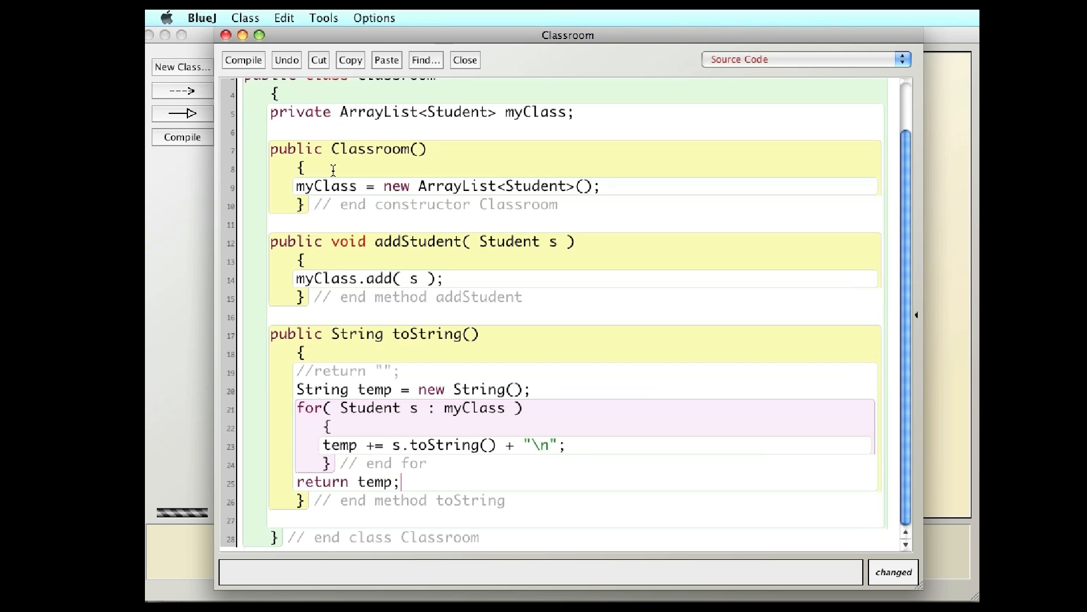
Compile the finished Classroom class and close its editor
left_click(243, 60)
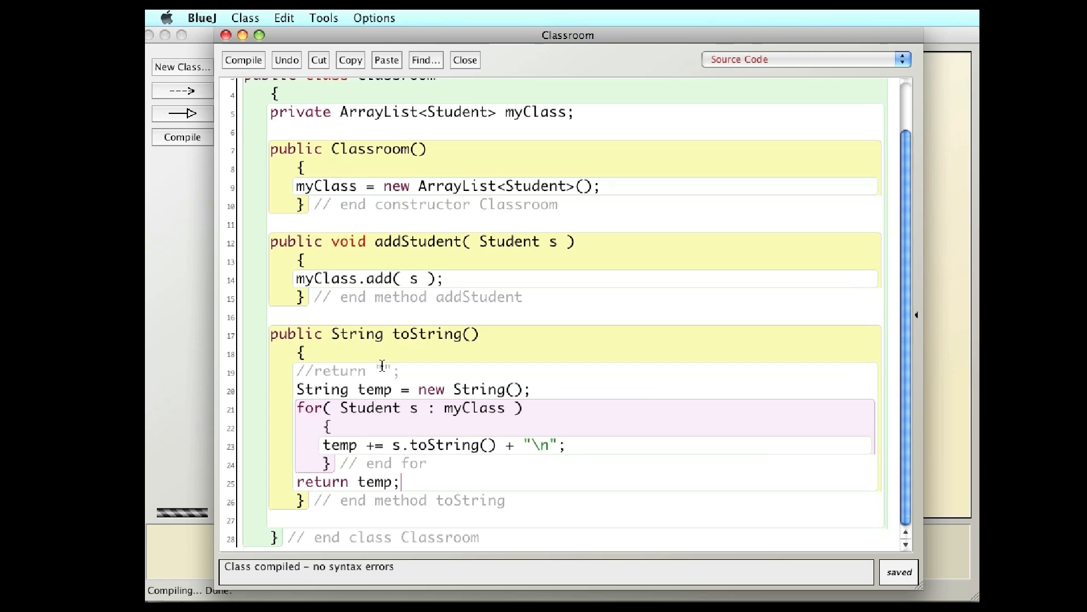
left_click(464, 60)
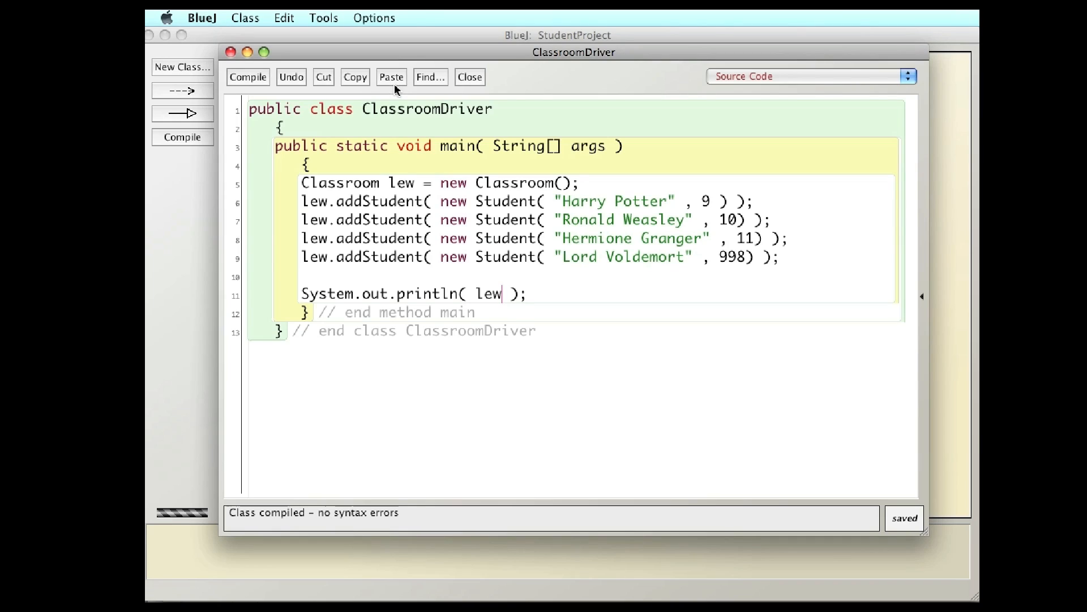
mouse_move(638, 227)
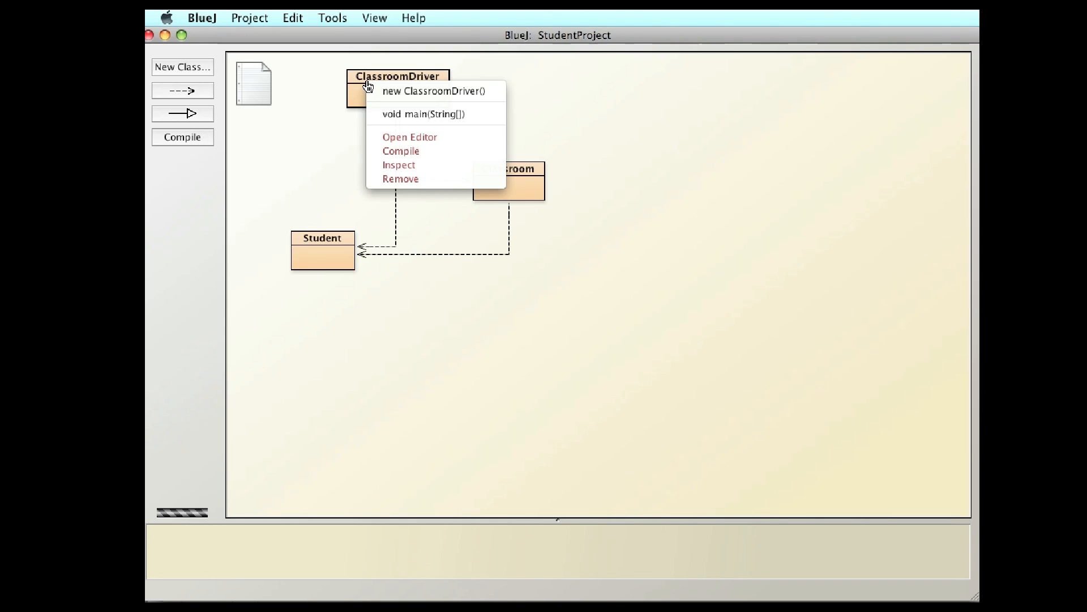
Run ClassroomDriver's main so the terminal lists all four students
left_click(424, 113)
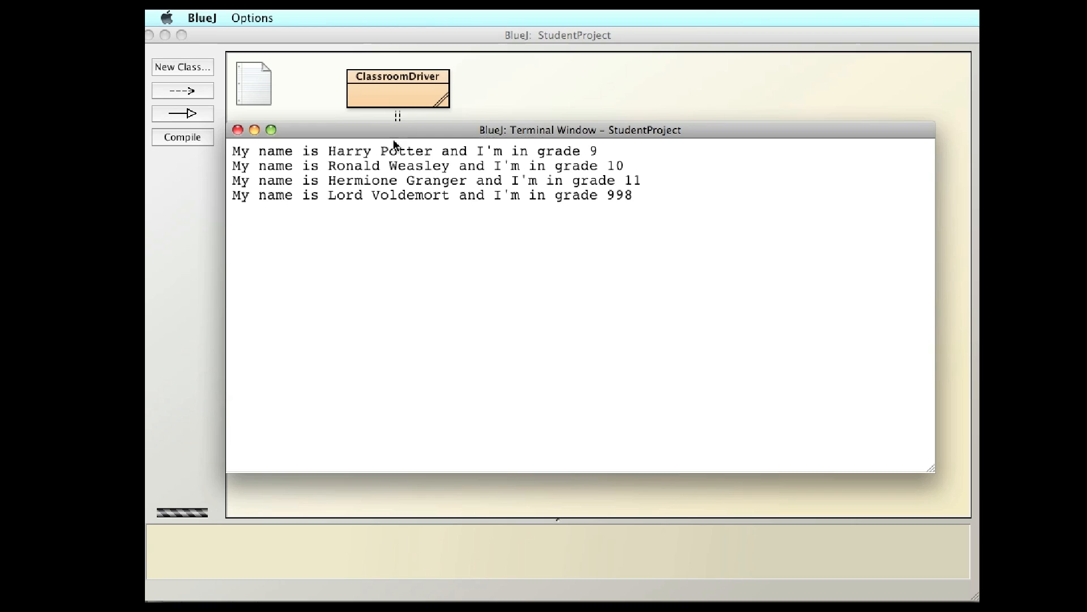
mouse_move(339, 155)
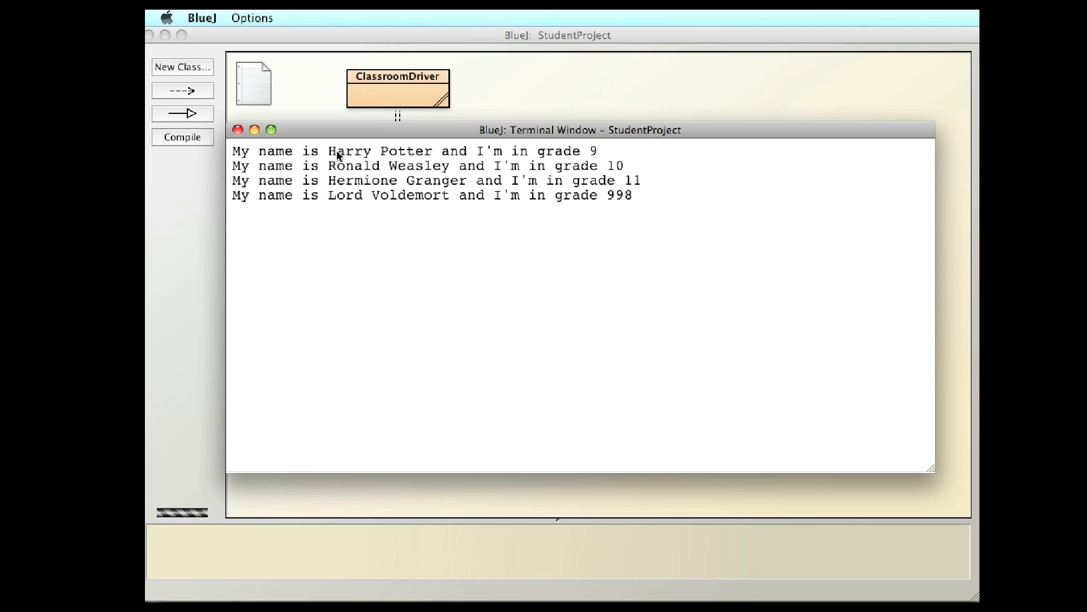
mouse_move(357, 153)
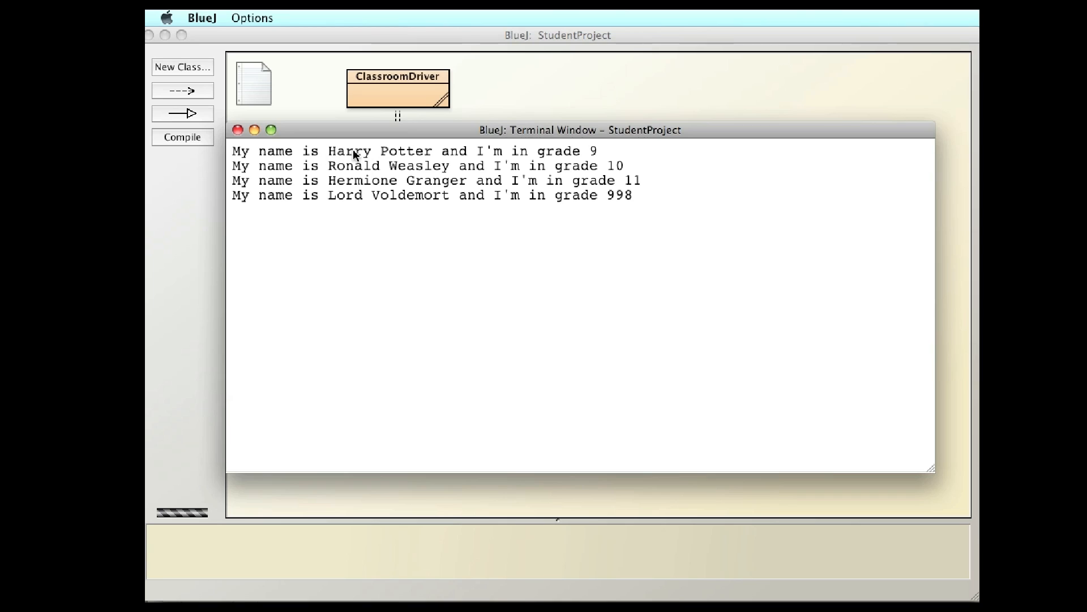
mouse_move(347, 157)
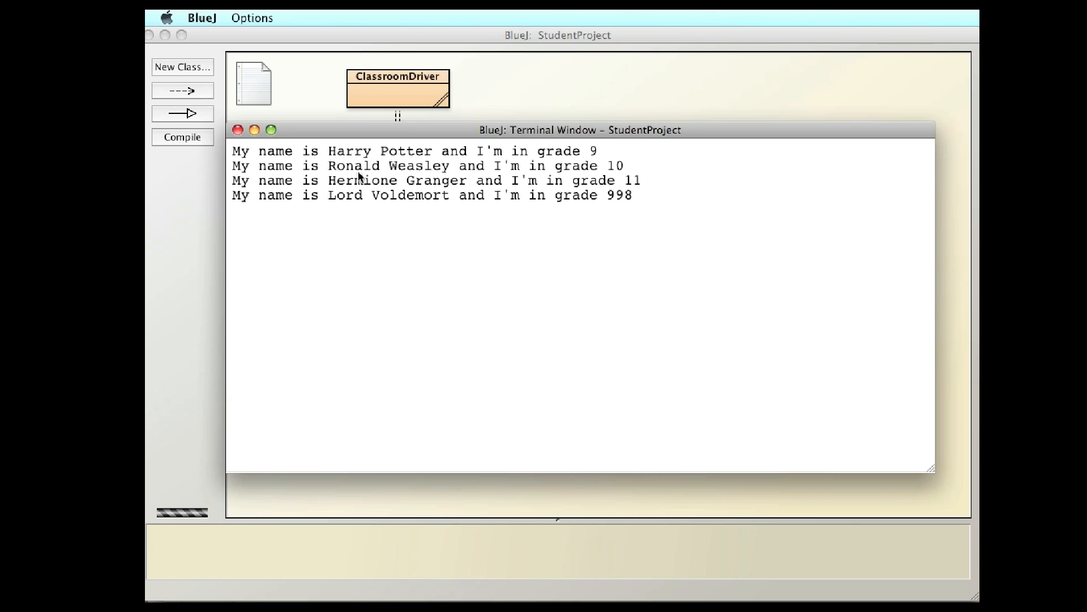
mouse_move(381, 204)
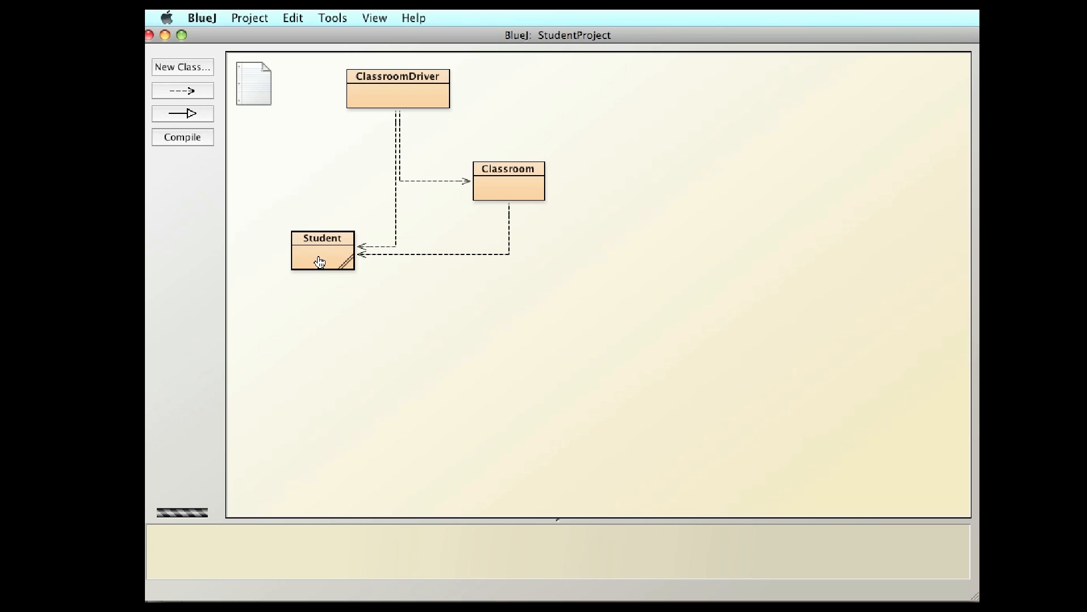
Review the Student source, then bring up the actions for the Classroom class
double_click(322, 251)
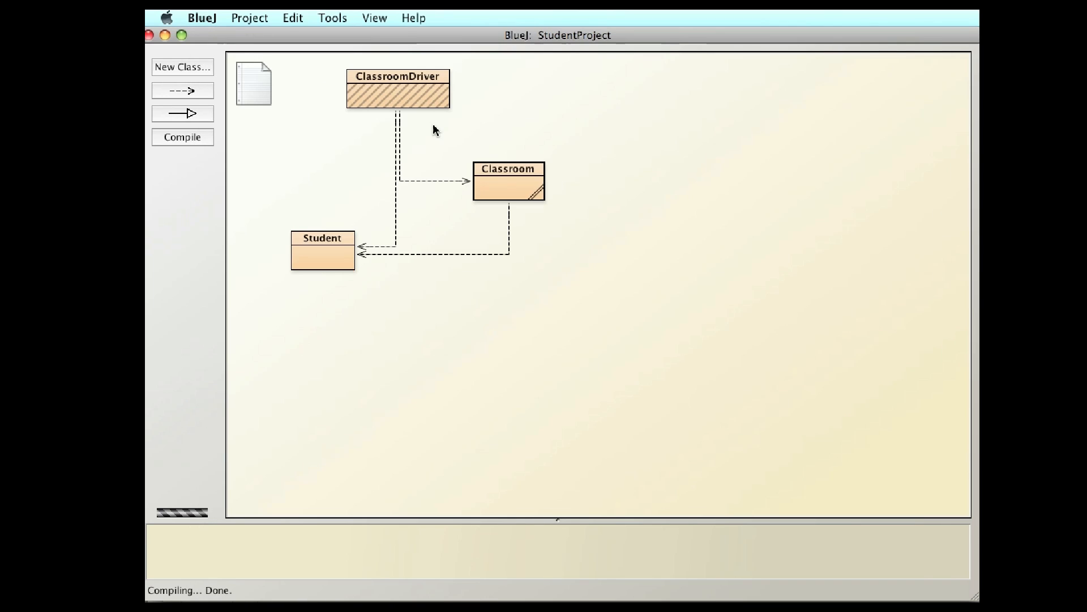
right_click(397, 89)
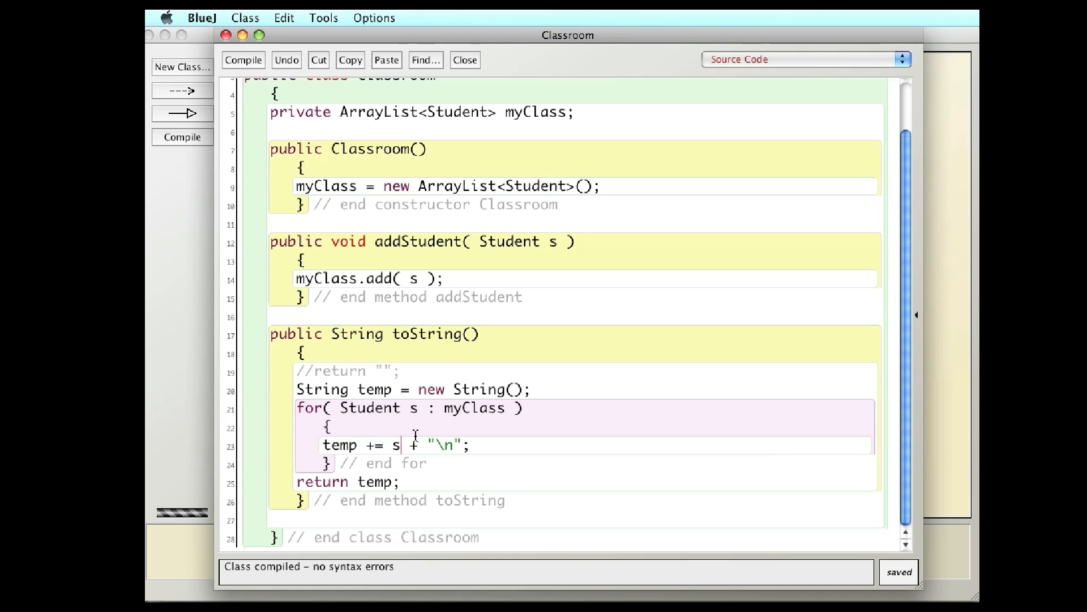
Restore .toString() on s in the loop, compile Classroom, then compile the whole project
type(".toS")
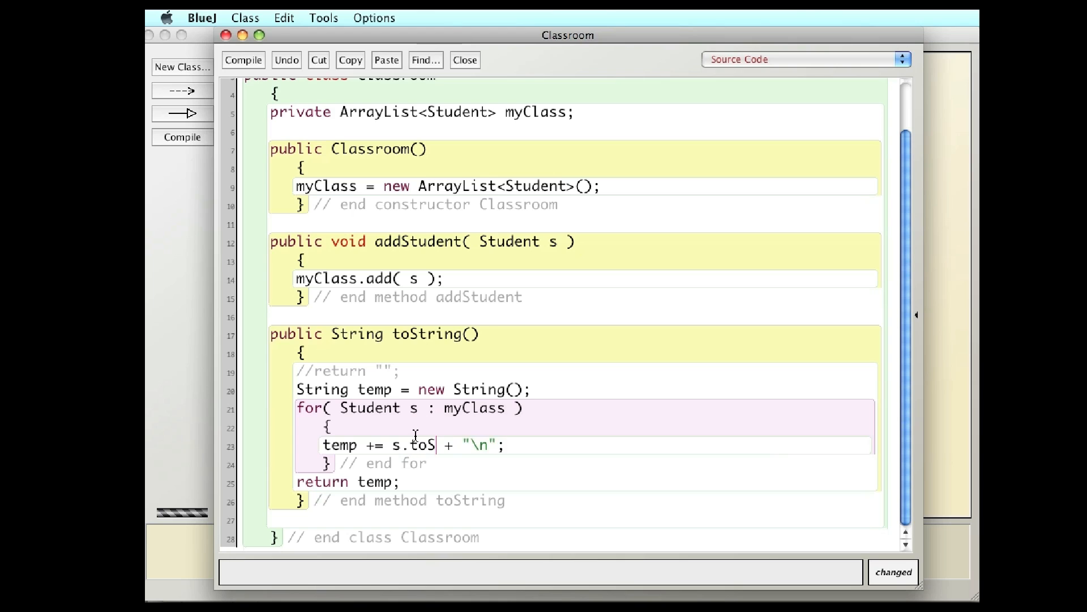
type("tring()")
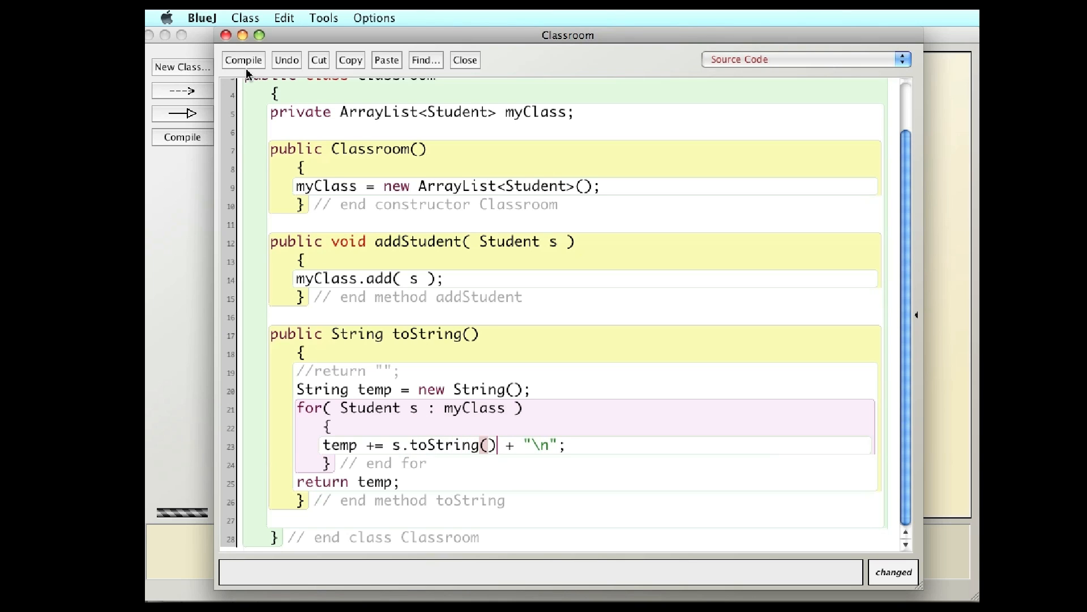
left_click(464, 60)
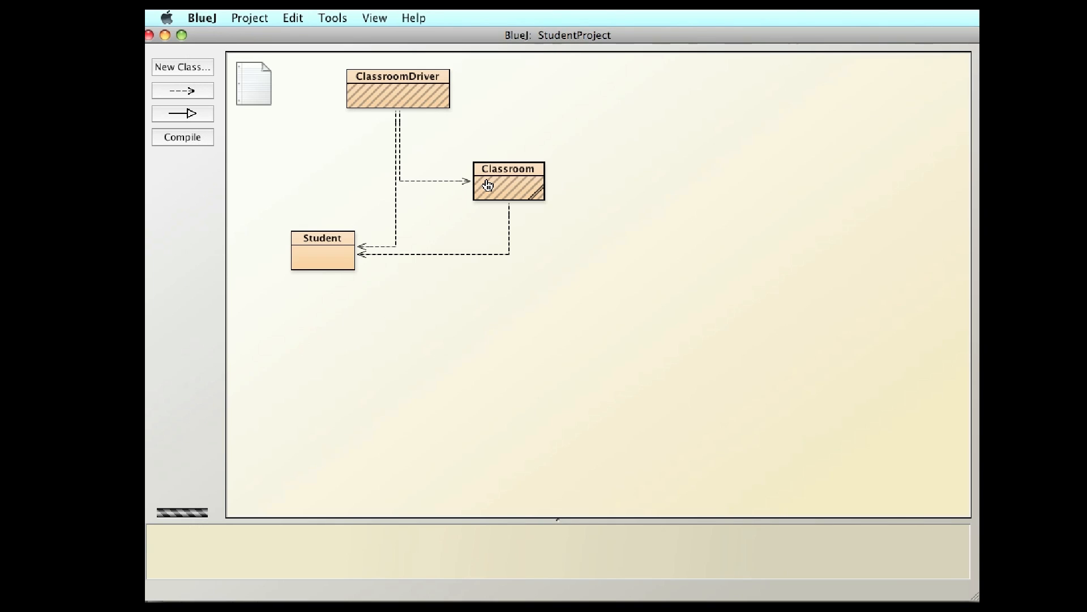
left_click(182, 137)
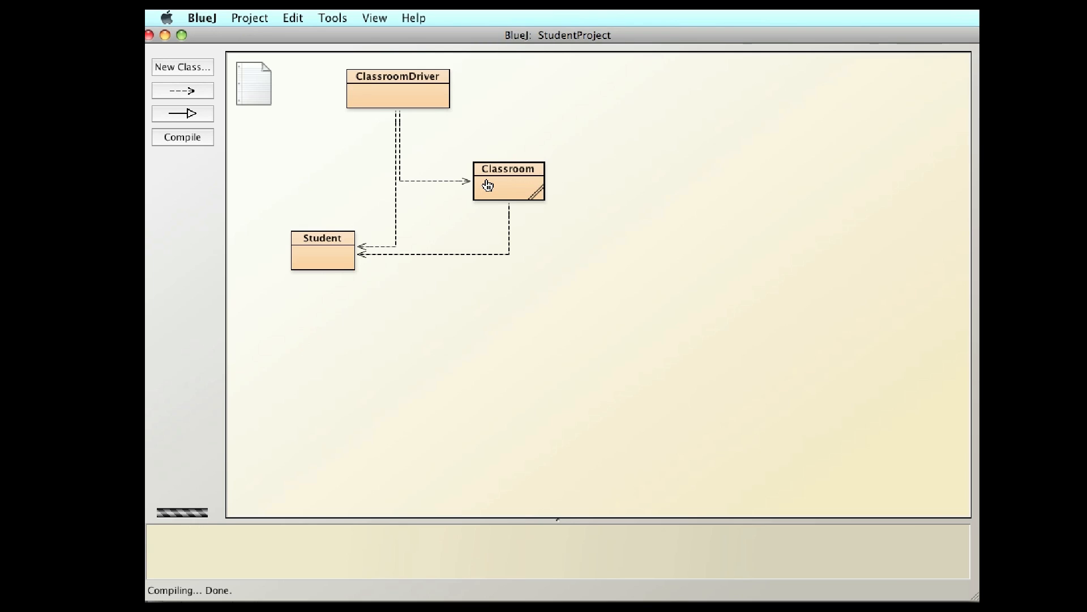